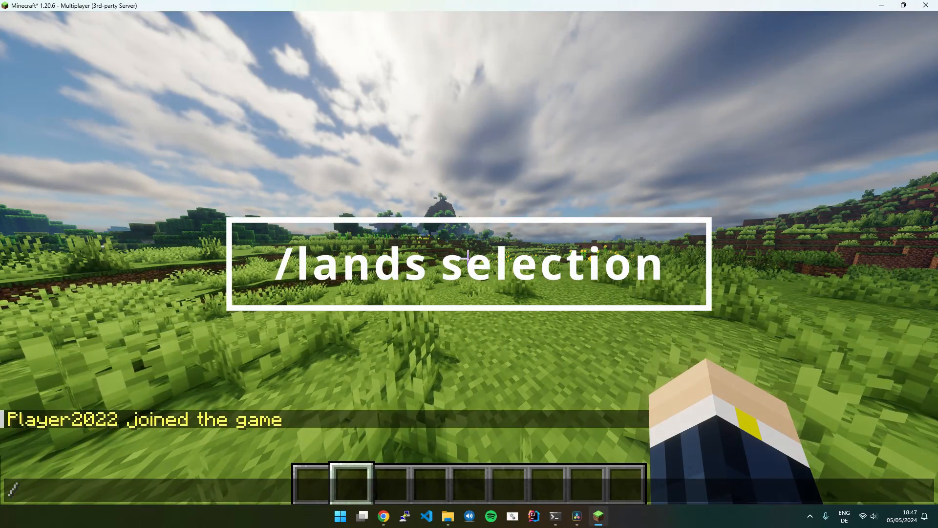
Step: Run /lands selection to receive the golden selection tool
type("/lands selection")
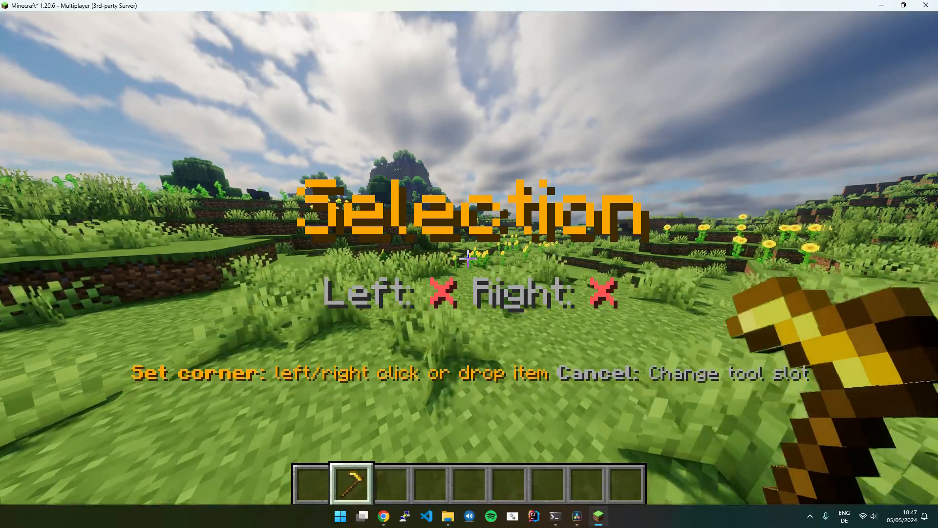
Step: Mark the selection corners, claim the nine chunks, and name the land Test
left_click(469, 259)
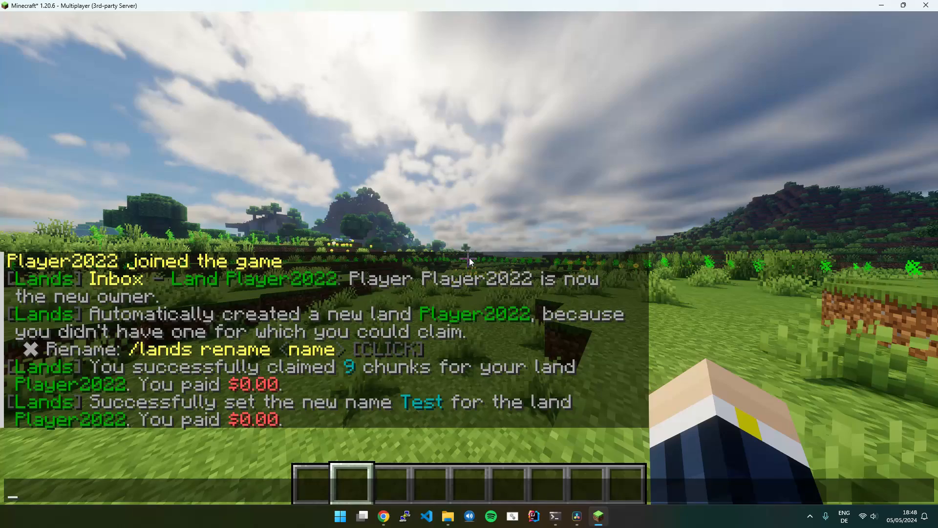
Step: View the Test land's details, then claim and unclaim chunk X 555, Z 1797
type("/lands create")
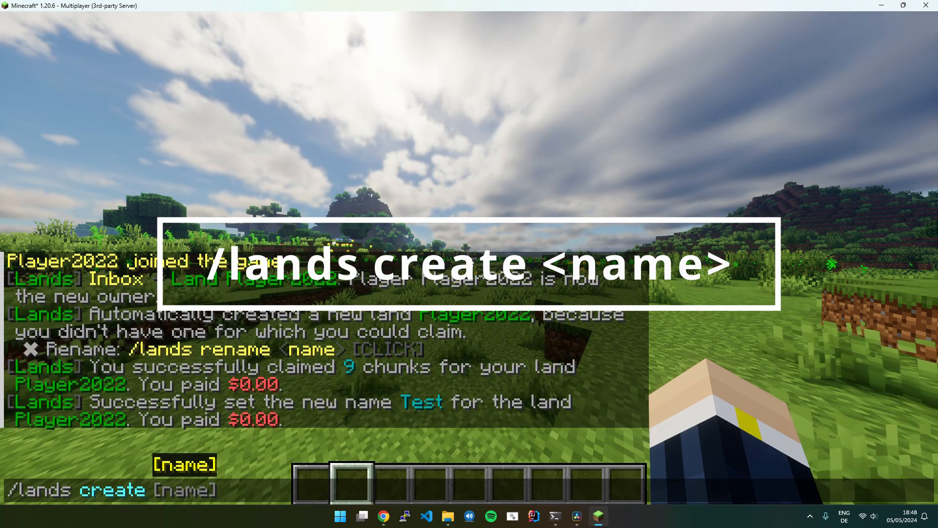
type("Test")
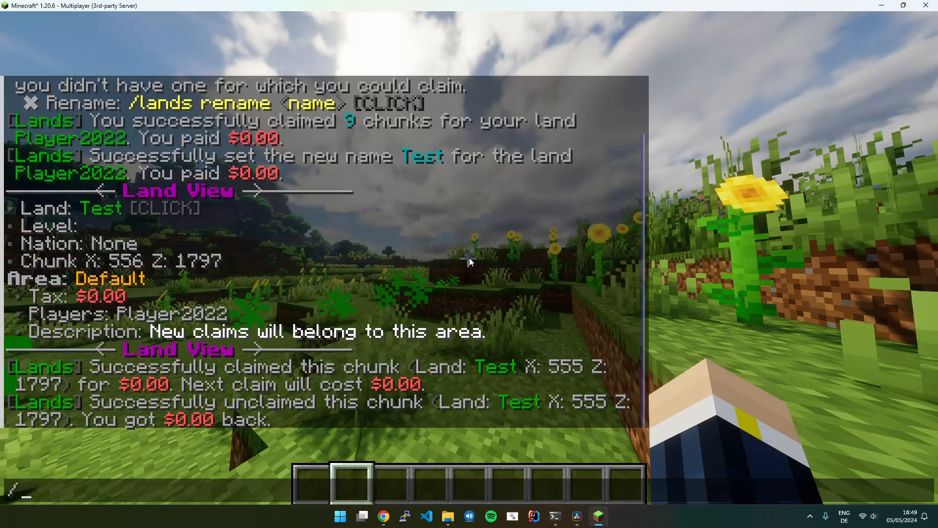
Step: Mark a fresh selection and unclaim all its chunks, refunding $0.00
type("/land")
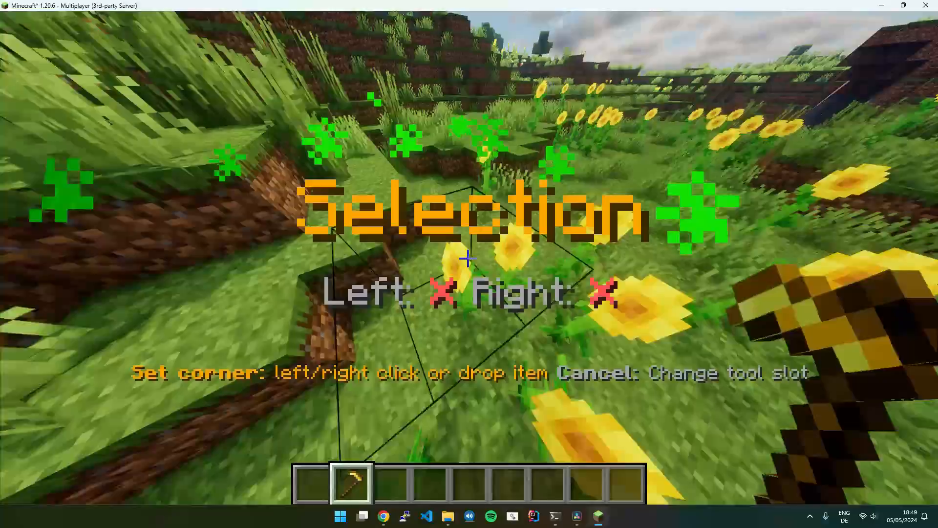
left_click(467, 259)
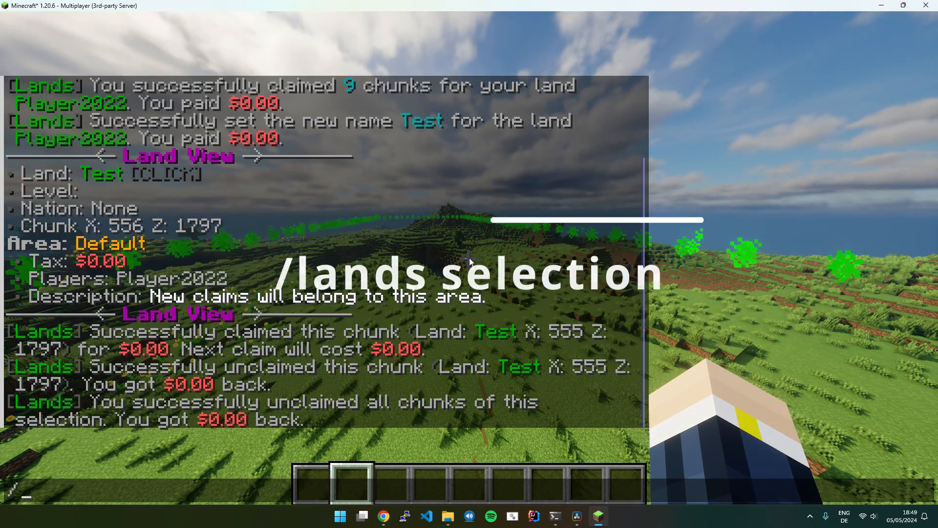
Step: Reopen /lands selection, mark the new area's corners, and claim its chunks
type("/lands selection")
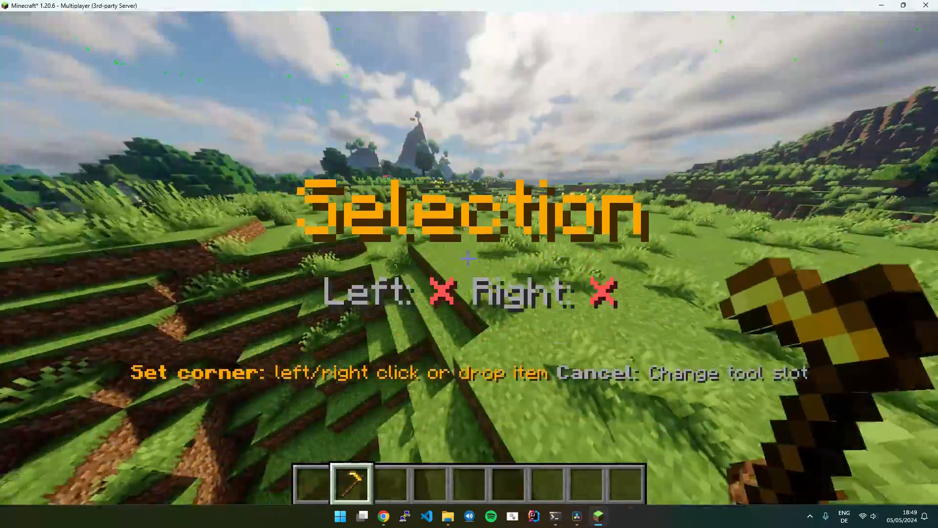
left_click(468, 259)
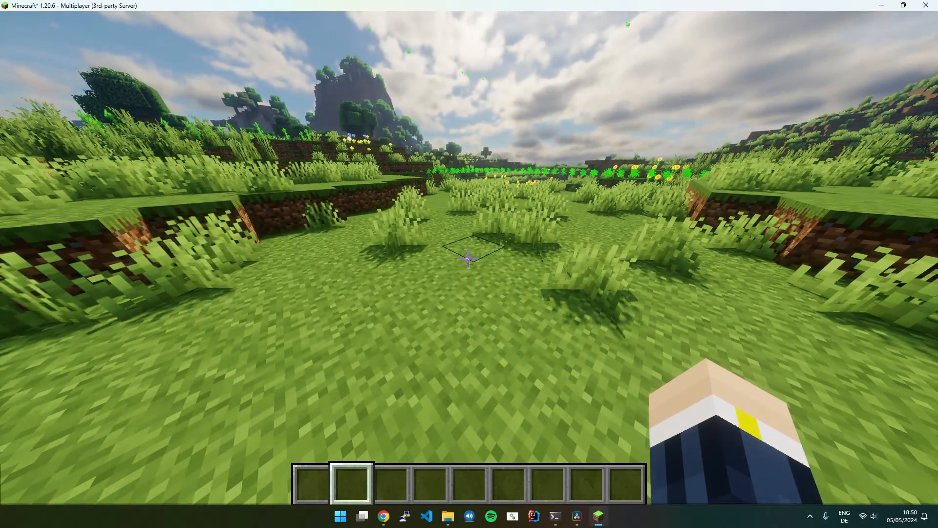
type("/lands delete")
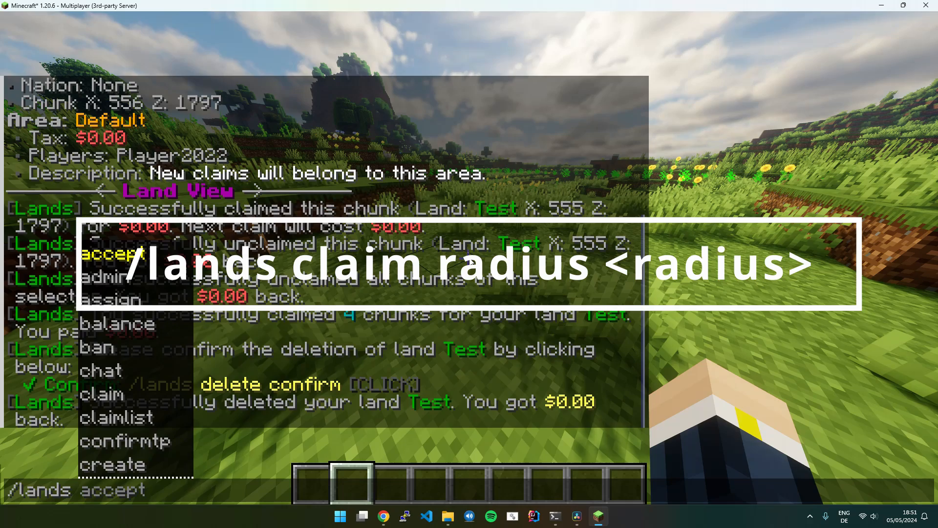
Step: Run /lands claim radius 2, claiming 25 chunks for land Player2022
type("claim radius")
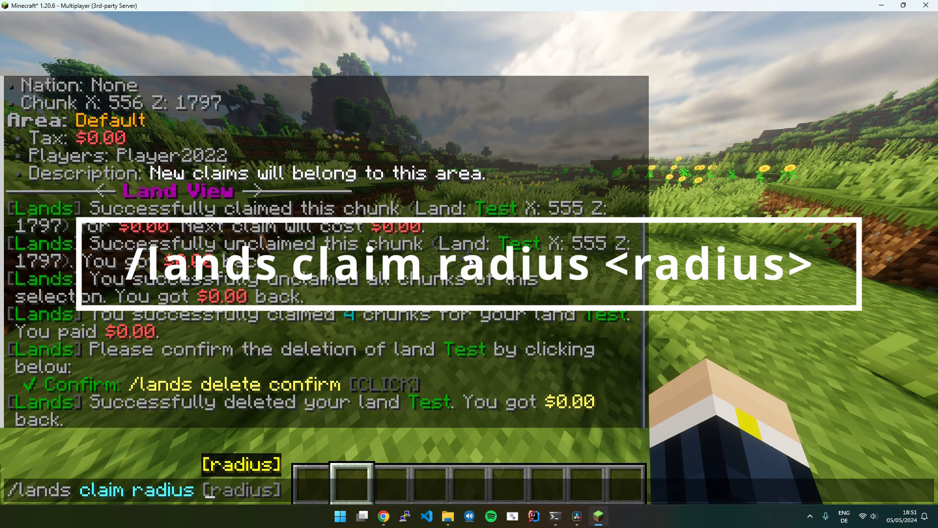
type("2")
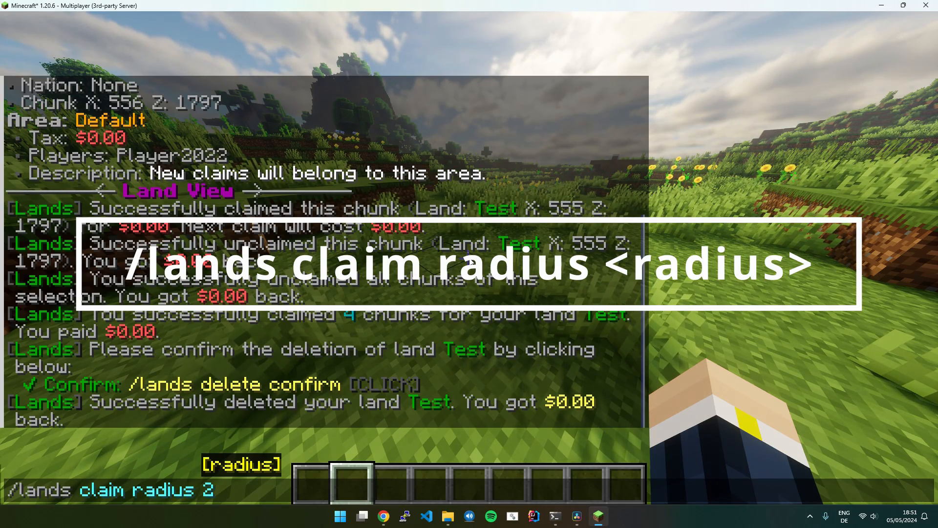
key("enter")
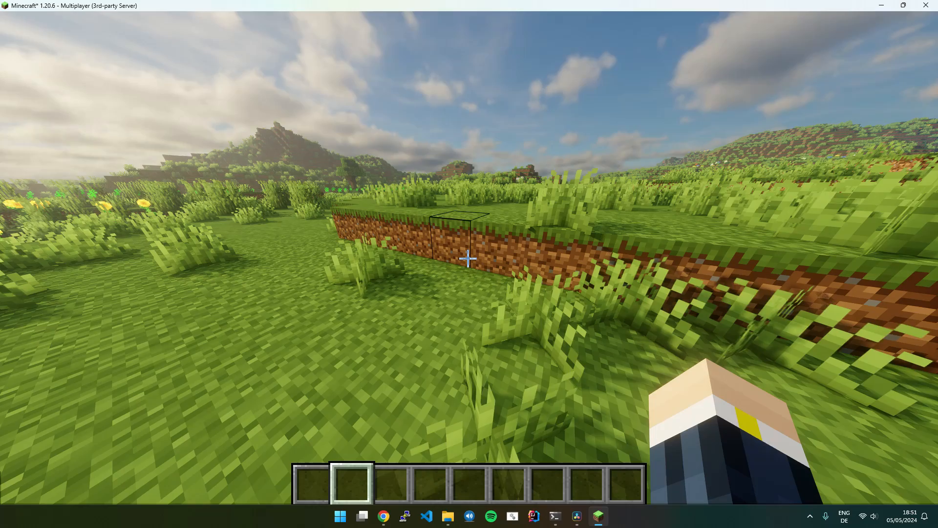
key("t")
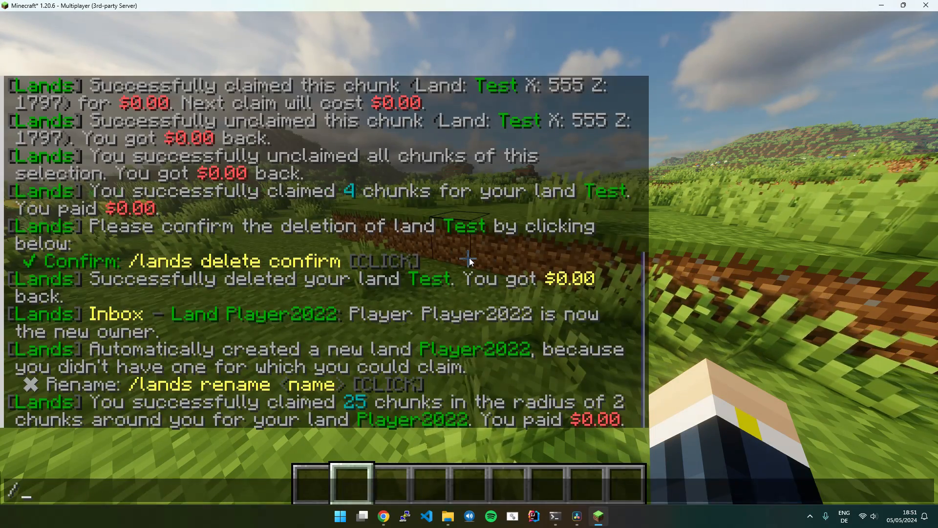
Step: Get the selection tool with /lands selection and mark the sub-area's corners
type("/lads sel")
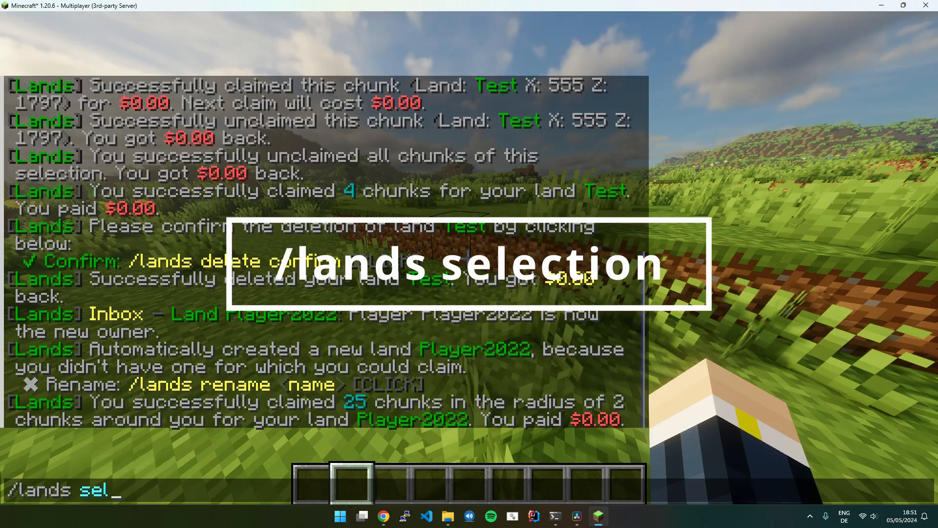
type("ection assign")
key("enter")
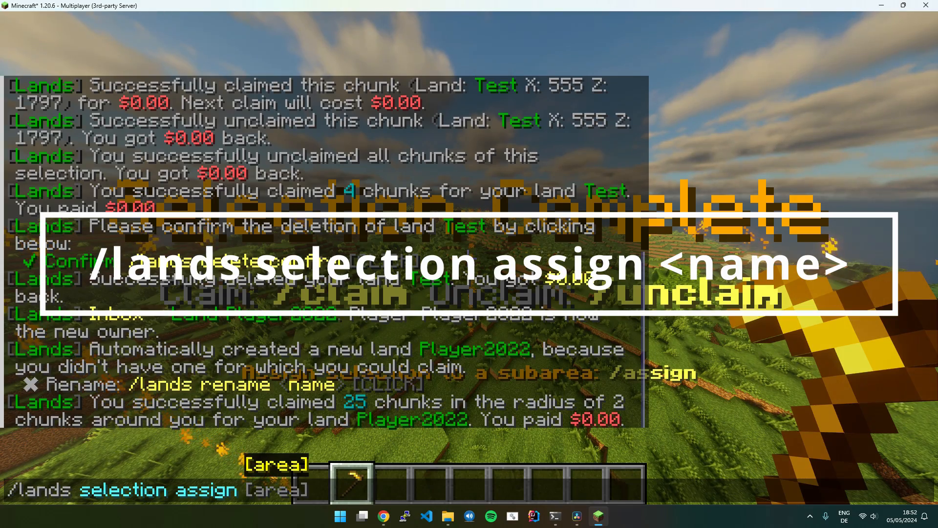
Step: Run /lands selection assign TestArea to resize Player2022's TestArea to the selection
type("Test")
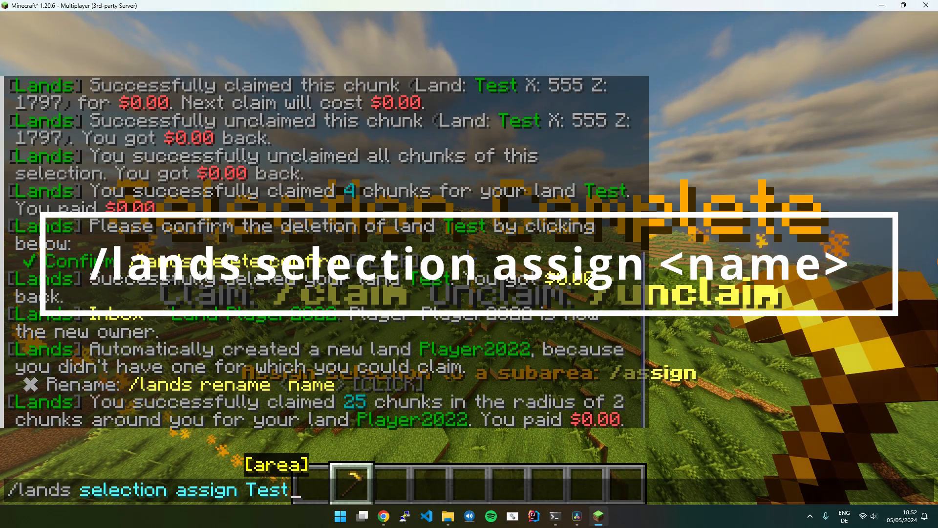
key("enter")
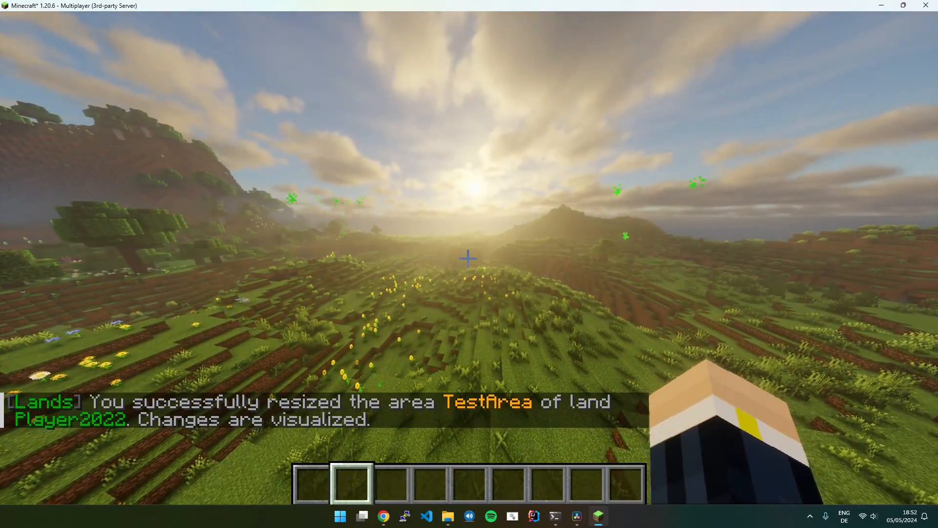
Step: Run /lands view to display the claimed land's borders
key("t")
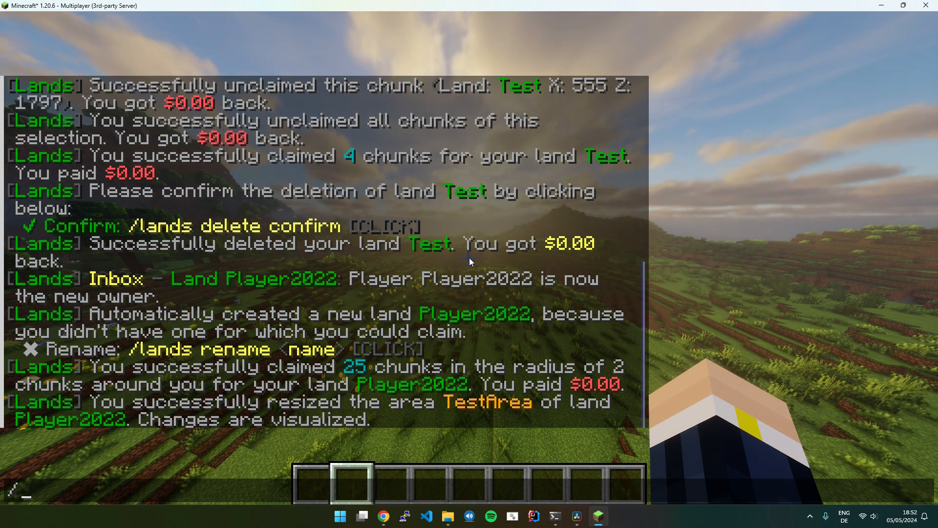
type("/lands view")
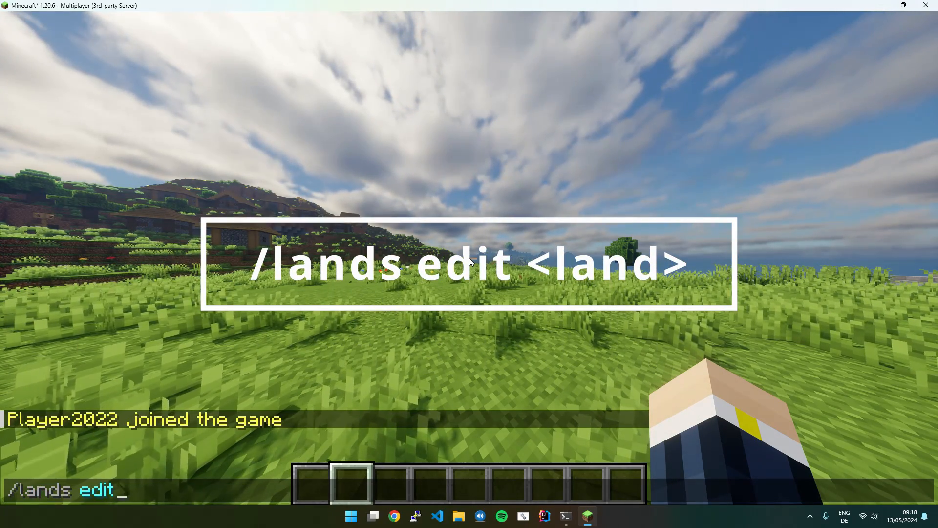
Step: Switch the edit land from Land_1 to Land_2 and close Your Lands
type("Land_1")
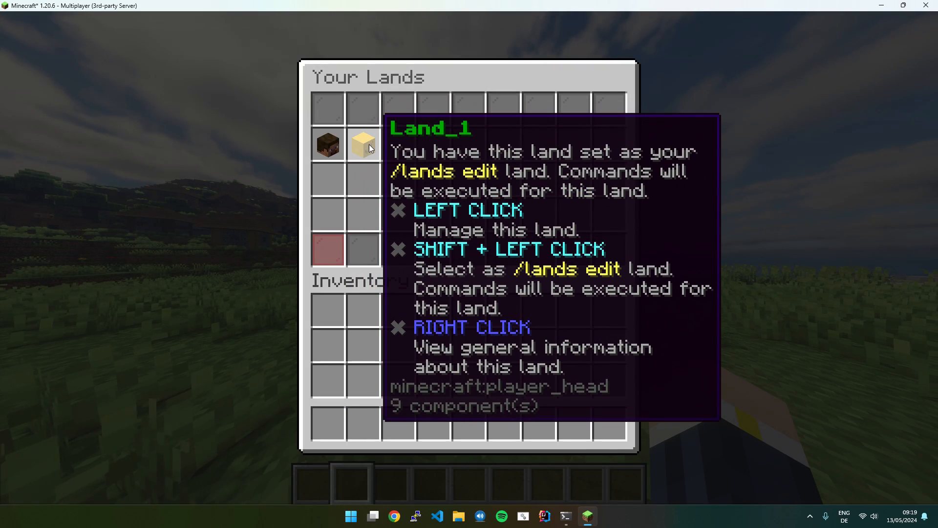
mouse_move(327, 144)
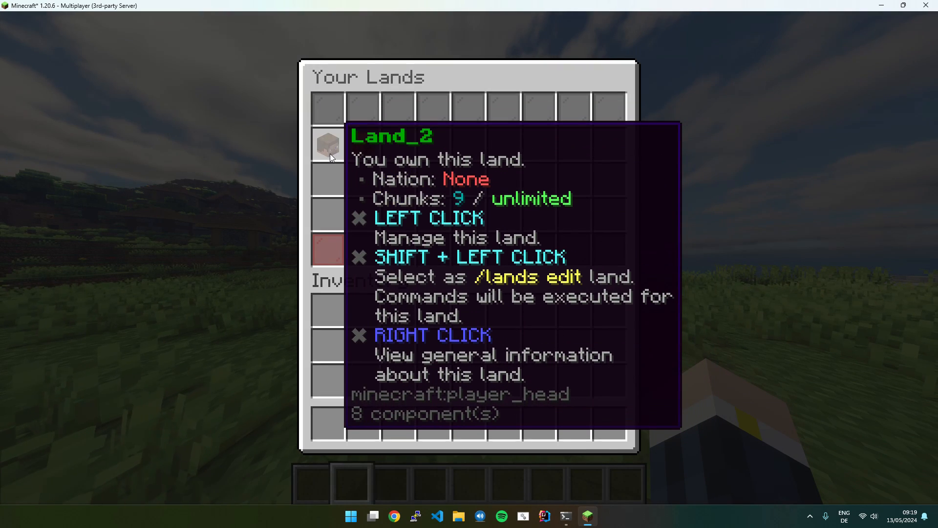
key("Escape")
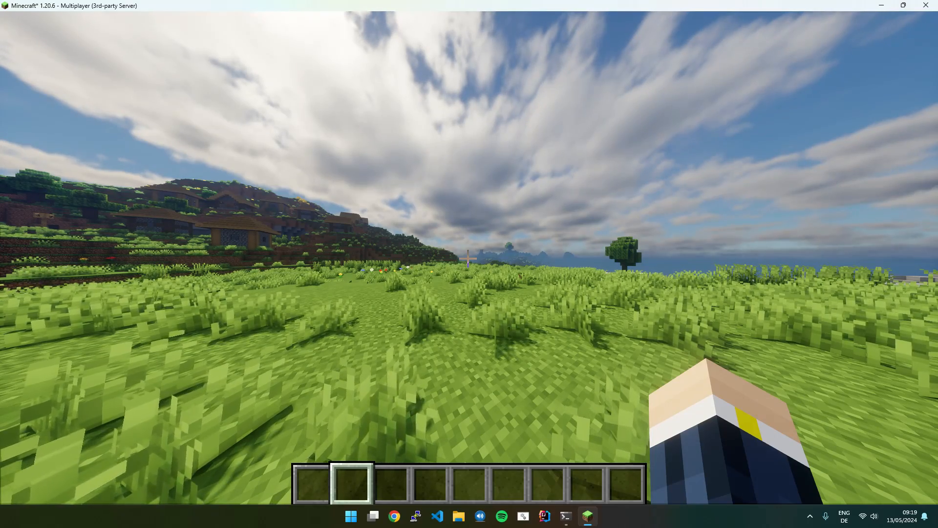
Step: Start typing a new /lands command in chat to view its suggestions
key("/")
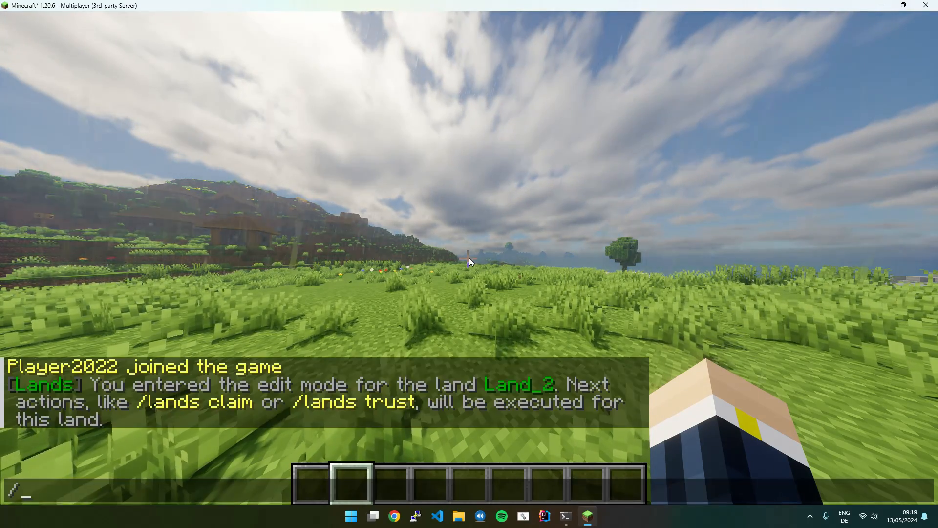
type("lands")
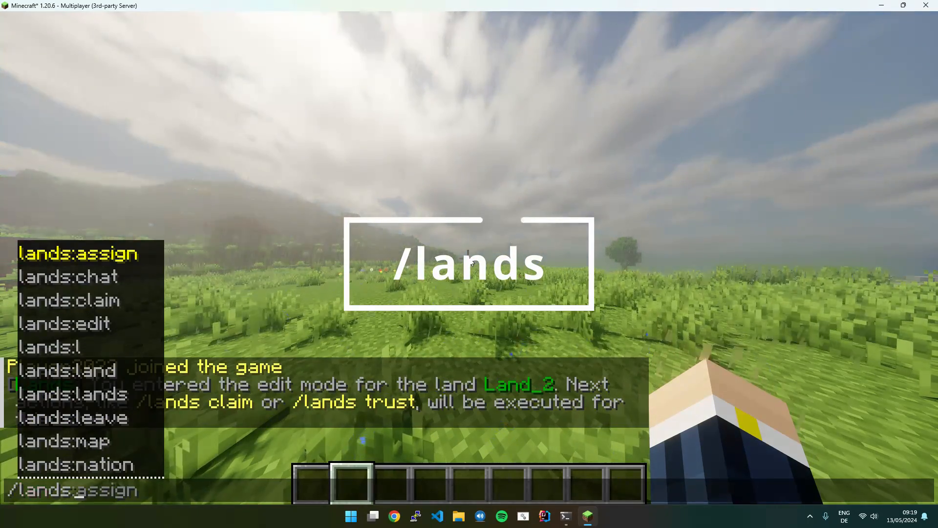